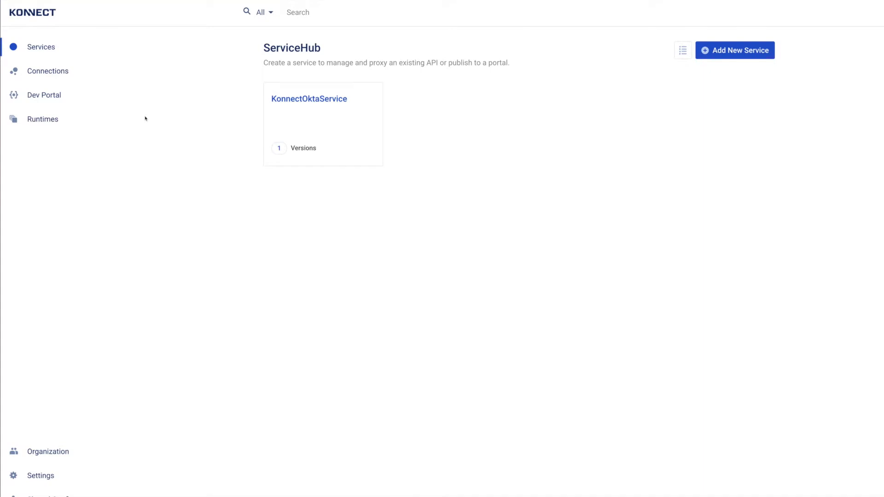
{"action": "mouse_move", "coordinate": [224, 137]}
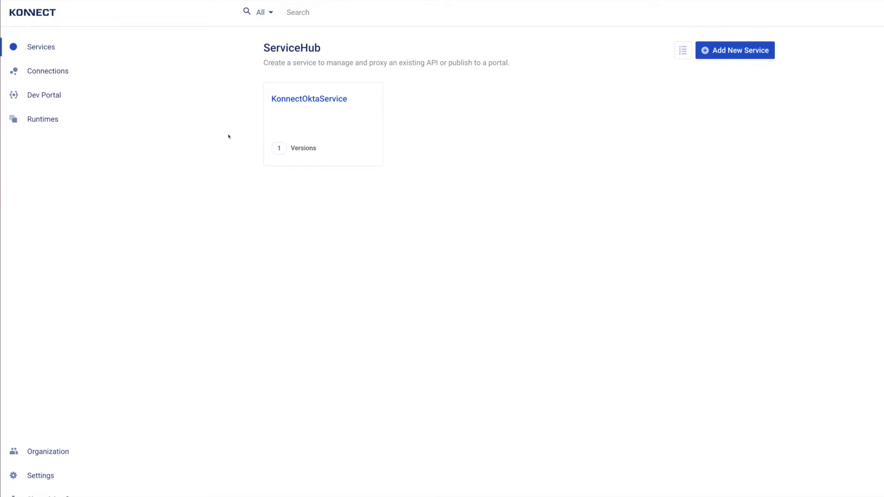
{"action": "mouse_move", "coordinate": [223, 136]}
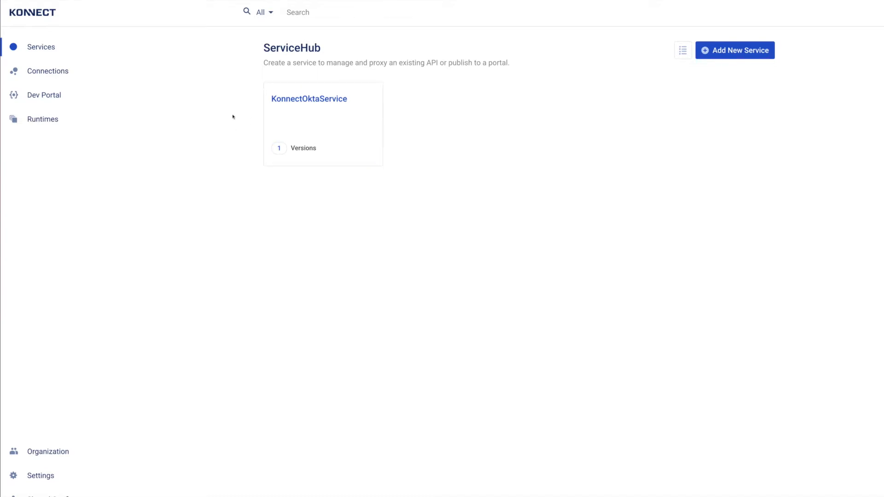
Open KonnectOktaService and its version v1 showing ClientCredentialsRoute and AuthorizationCodeRoute.
{"action": "left_click", "coordinate": [309, 99]}
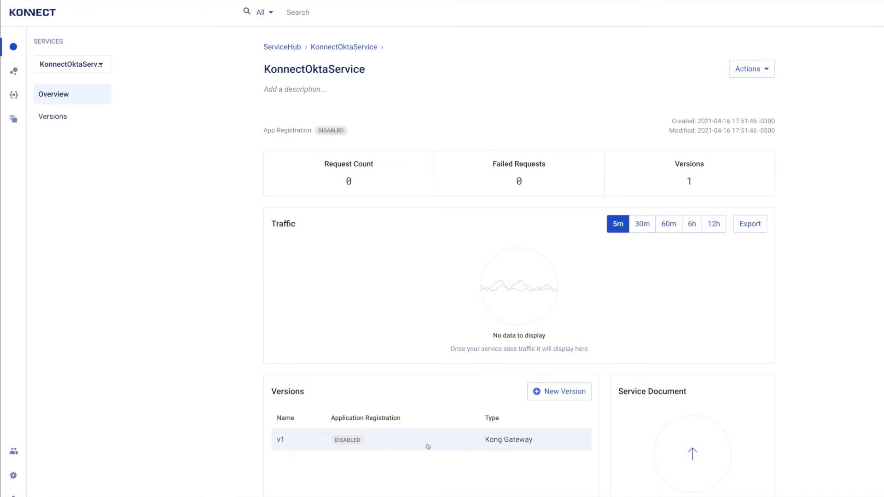
{"action": "mouse_move", "coordinate": [423, 447]}
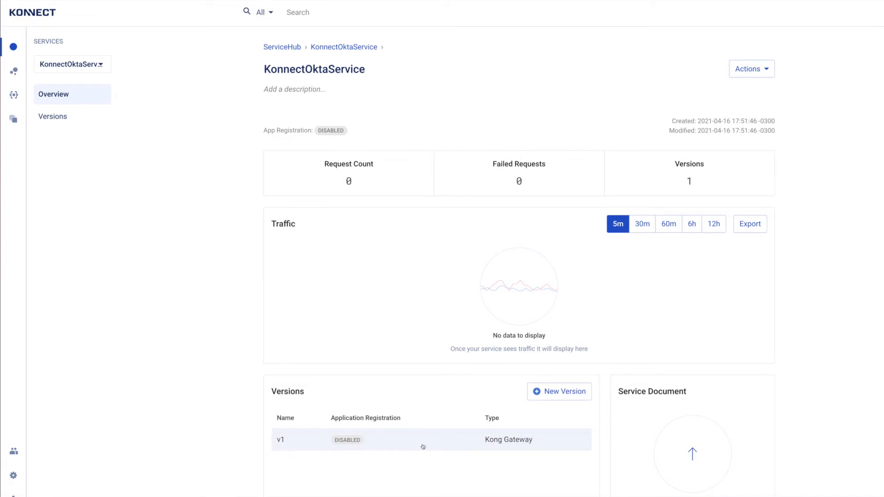
{"action": "left_click", "coordinate": [280, 440]}
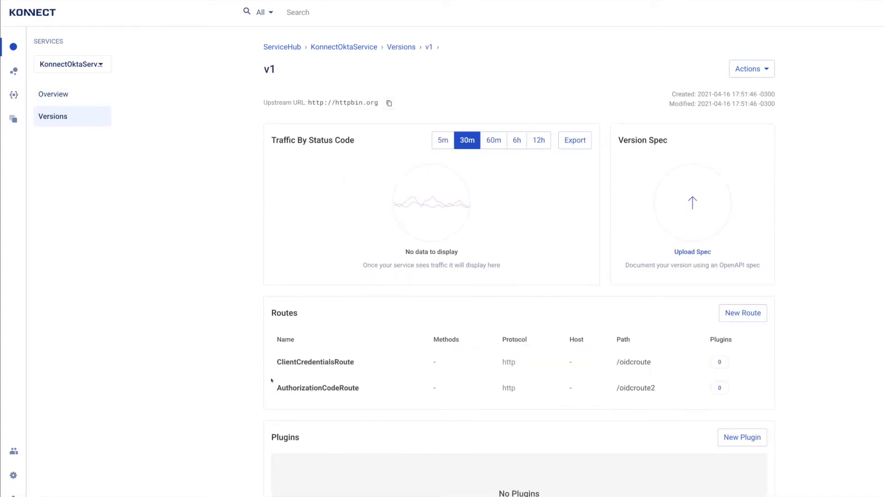
{"action": "mouse_move", "coordinate": [228, 355]}
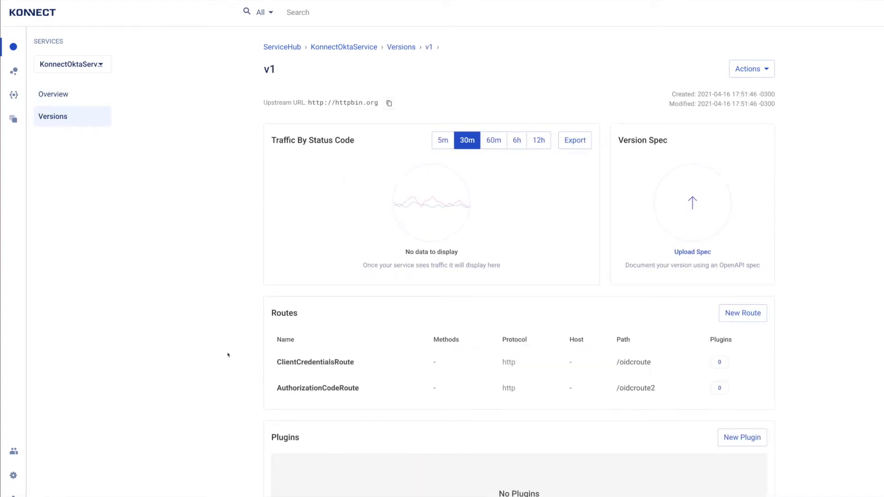
{"action": "mouse_move", "coordinate": [370, 356]}
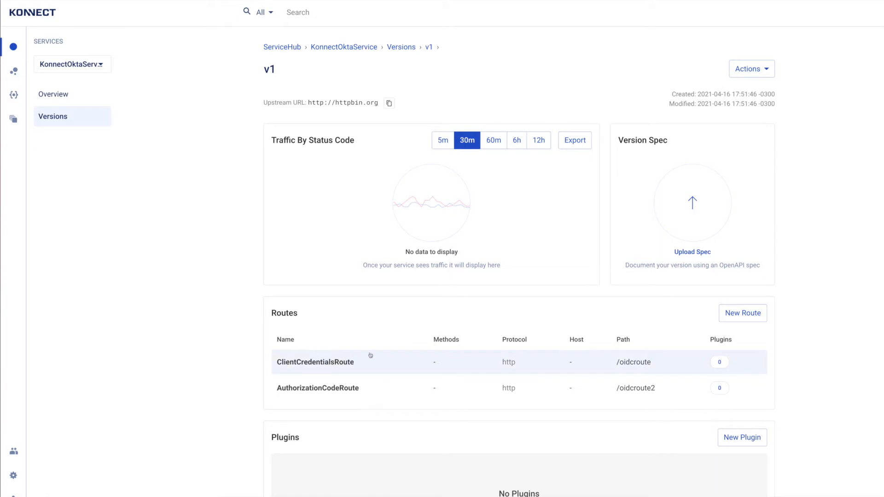
{"action": "mouse_move", "coordinate": [338, 387]}
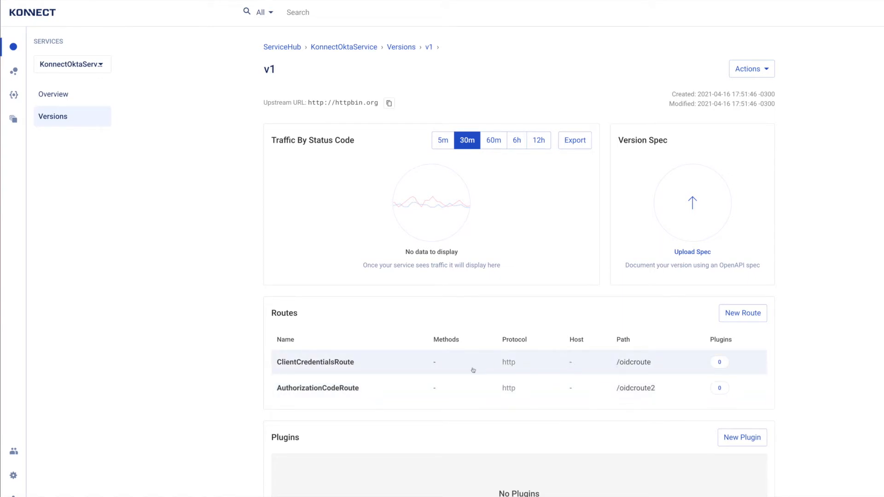
{"action": "mouse_move", "coordinate": [574, 364]}
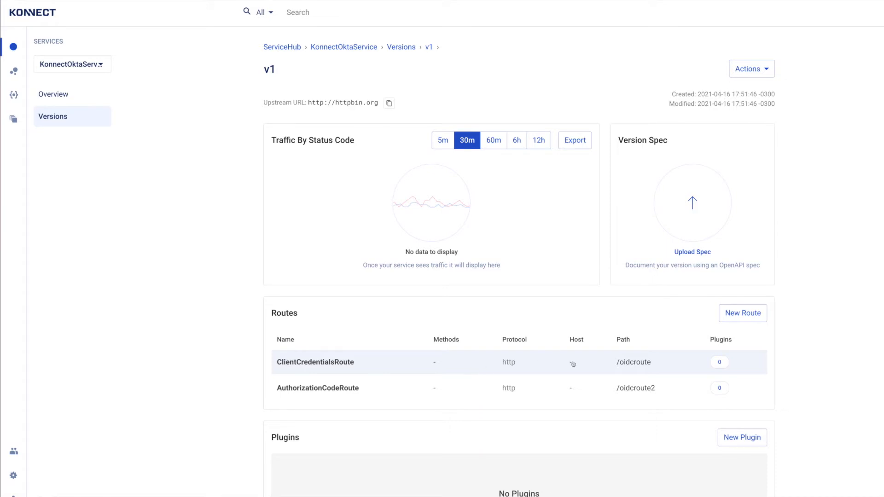
{"action": "mouse_move", "coordinate": [604, 364]}
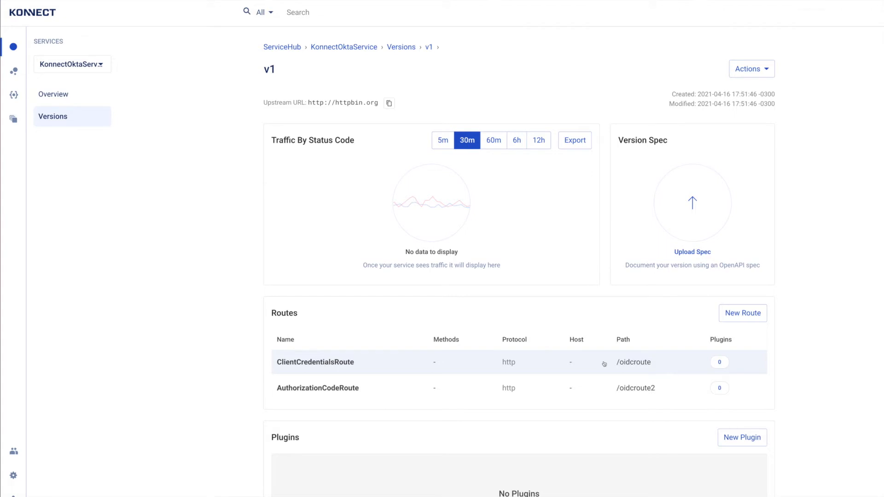
{"action": "mouse_move", "coordinate": [604, 364]}
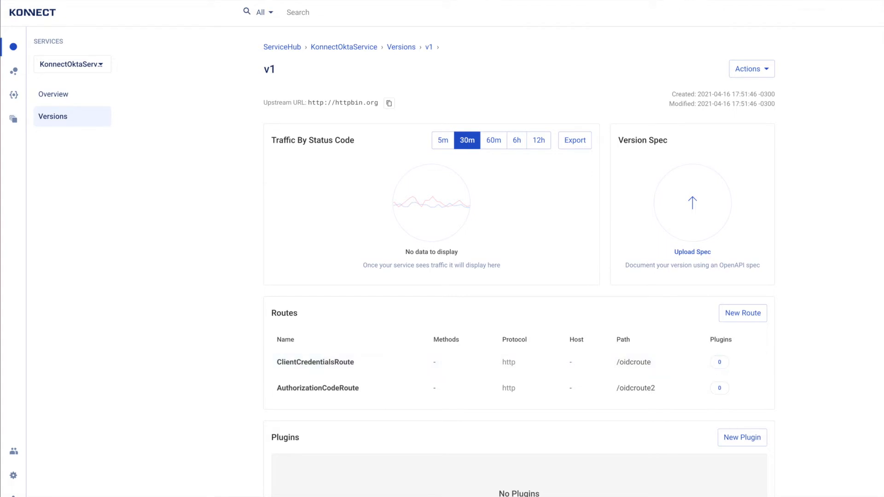
{"action": "mouse_move", "coordinate": [139, 284]}
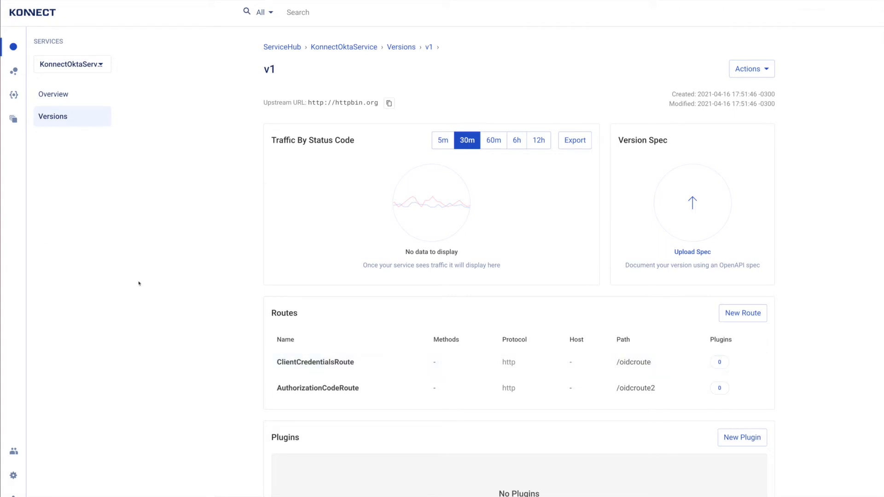
{"action": "mouse_move", "coordinate": [216, 275]}
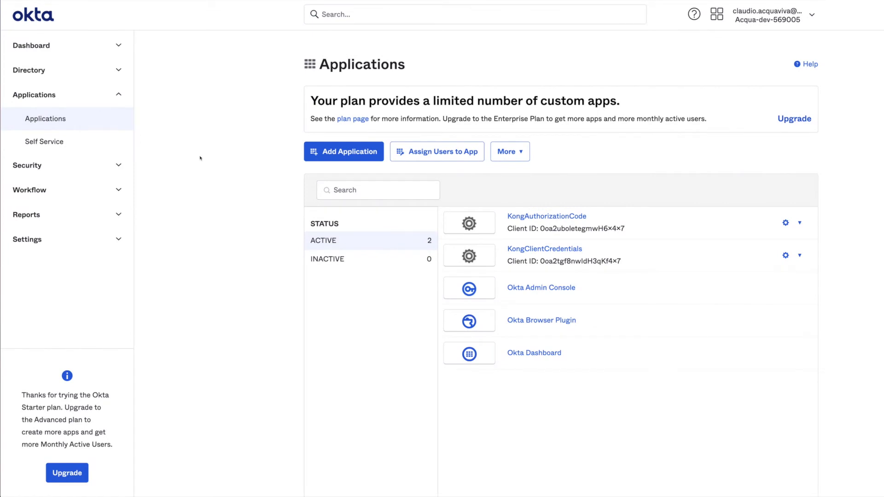
{"action": "mouse_move", "coordinate": [337, 222]}
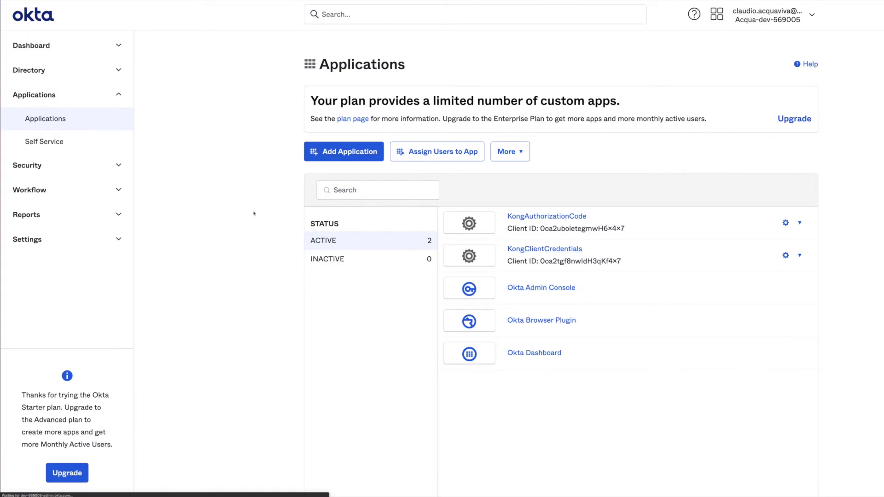
Review the Okta Applications list, then return to Kong Konnect's Runtime Manager.
{"action": "left_click", "coordinate": [544, 249]}
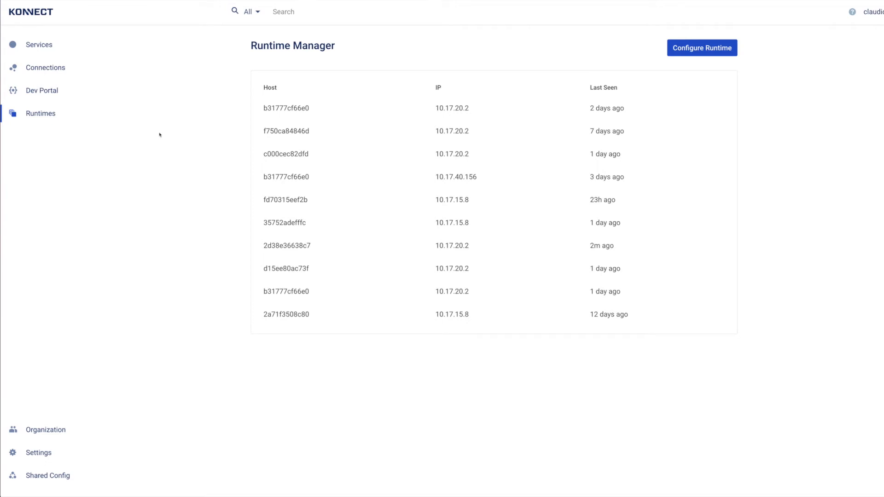
{"action": "mouse_move", "coordinate": [673, 84]}
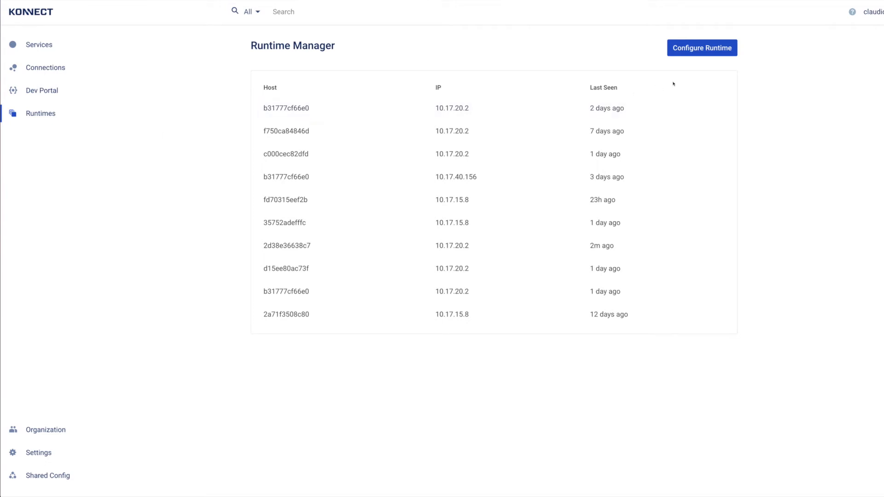
Start configuring a new runtime and select the Docker quick-setup script.
{"action": "left_click", "coordinate": [702, 47]}
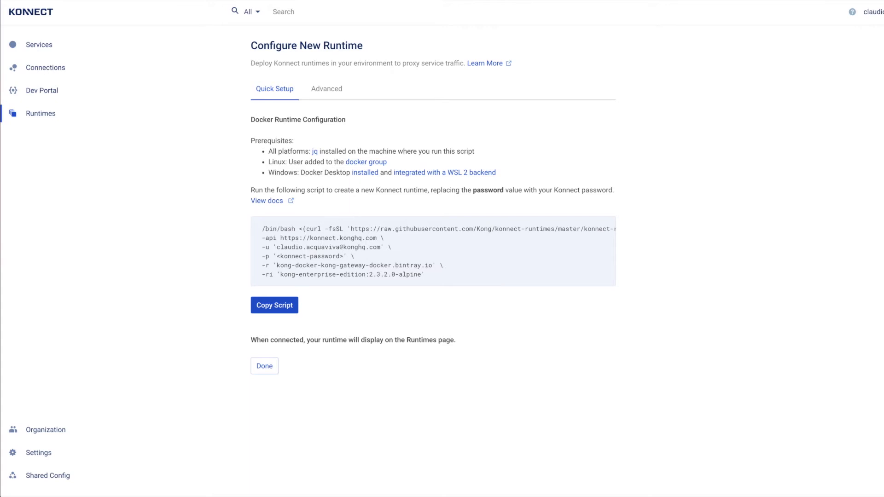
{"action": "left_click_drag", "start_coordinate": [262, 229], "coordinate": [429, 277]}
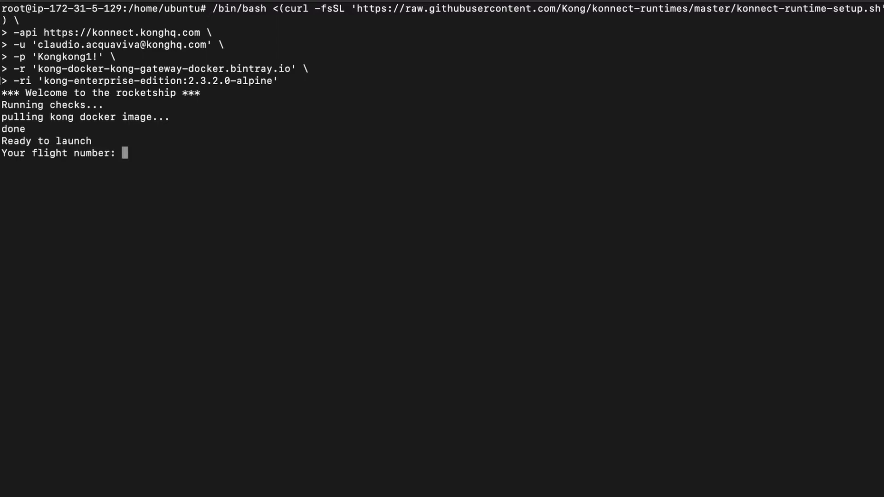
Launch the Konnect runtime from the pasted script until it prints 'Enjoy the flight!'.
{"action": "key", "text": "Enter"}
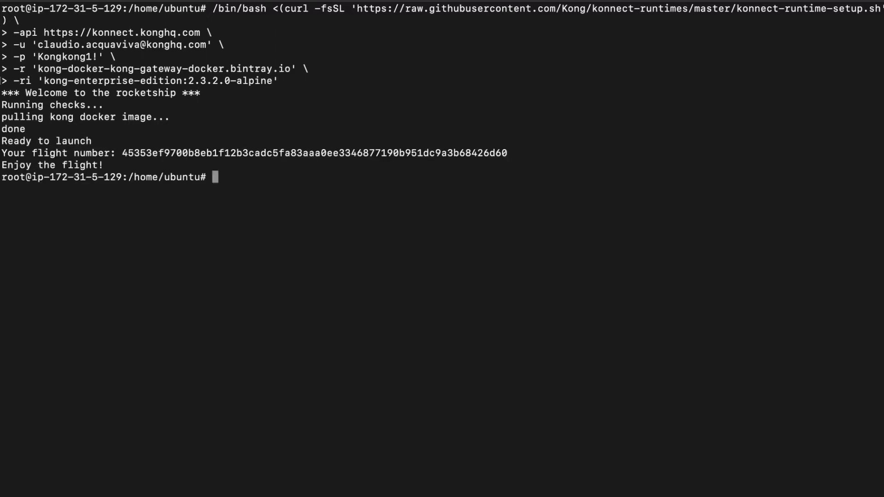
{"action": "type", "text": "http"}
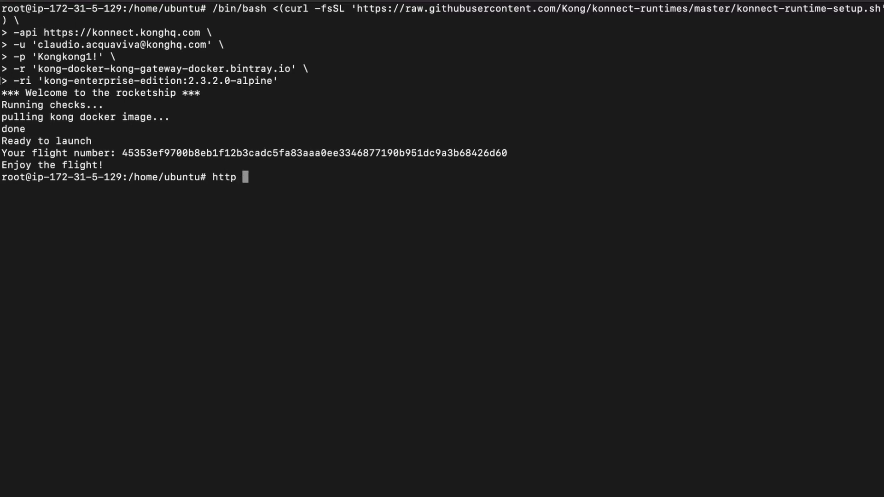
Compose an httpie request to :8000/oidcroute on the local gateway.
{"action": "type", "text": ":800"}
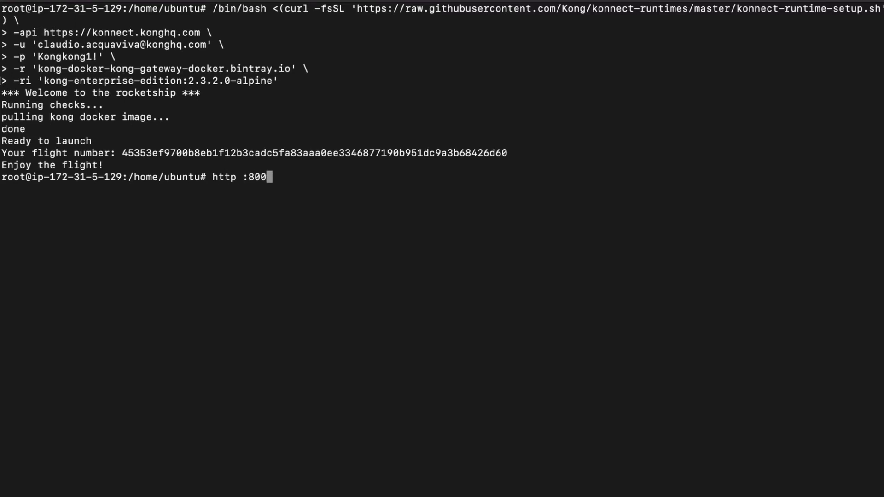
{"action": "type", "text": "0/"}
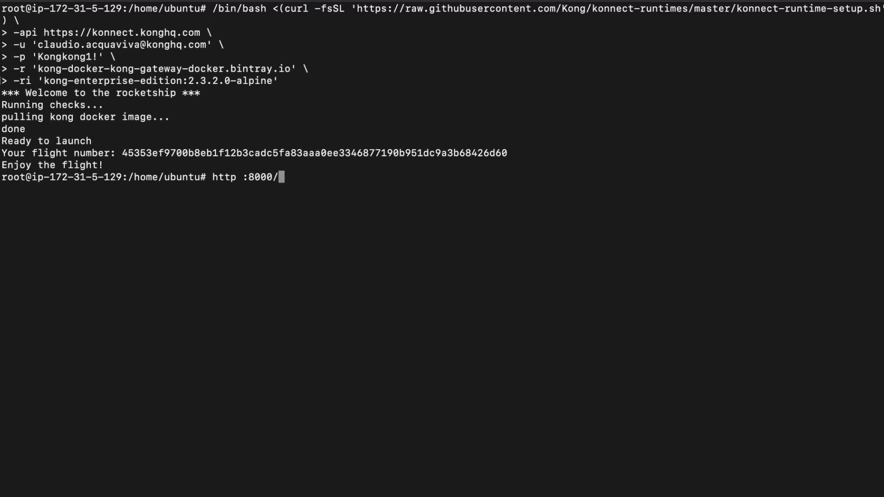
{"action": "type", "text": "oidcr"}
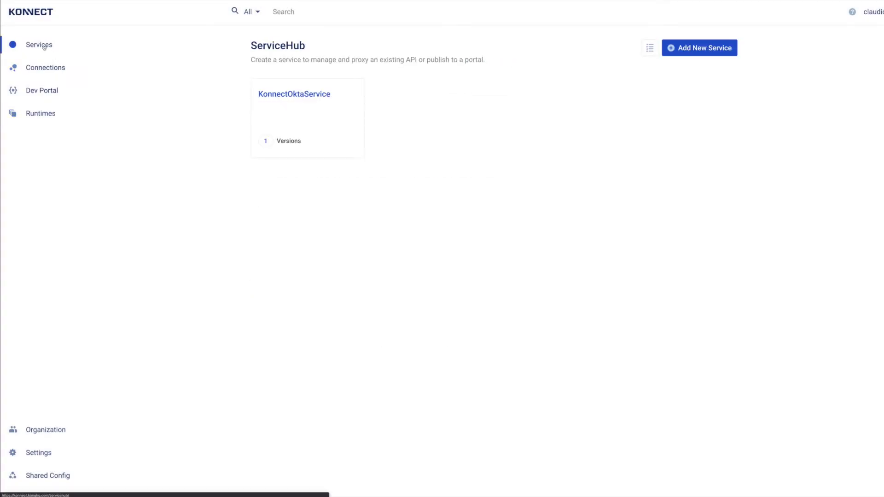
{"action": "mouse_move", "coordinate": [235, 197]}
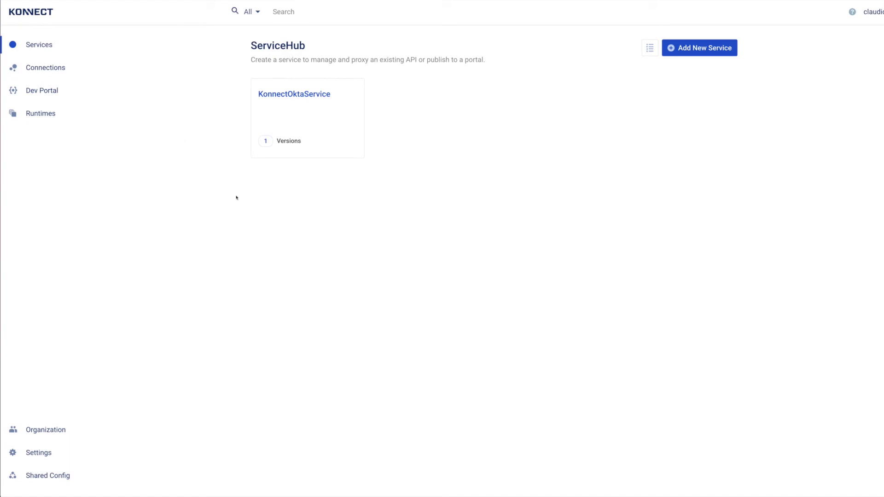
Open ClientCredentialsRoute under KonnectOktaService v1 to add a new plugin.
{"action": "left_click", "coordinate": [294, 94]}
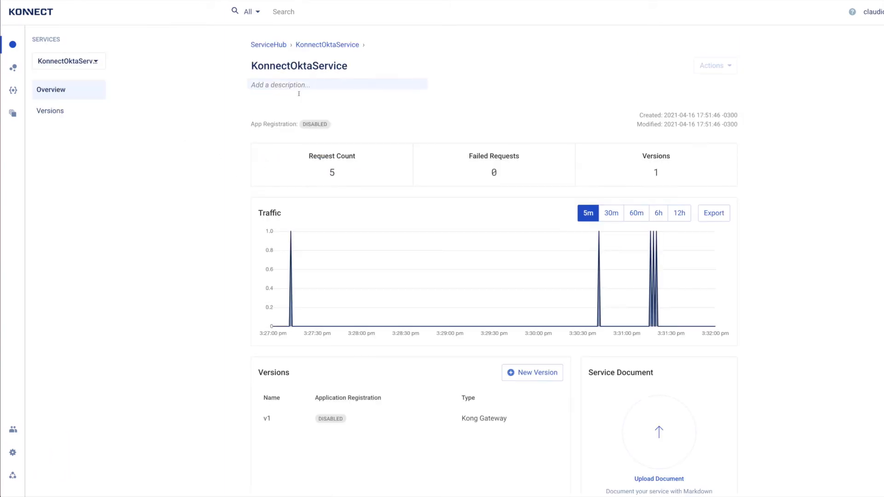
{"action": "left_click", "coordinate": [50, 111]}
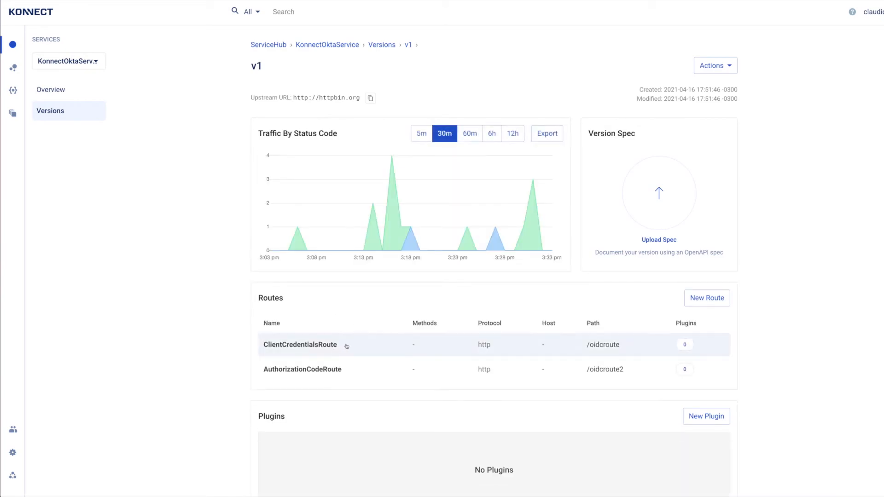
{"action": "left_click", "coordinate": [300, 345]}
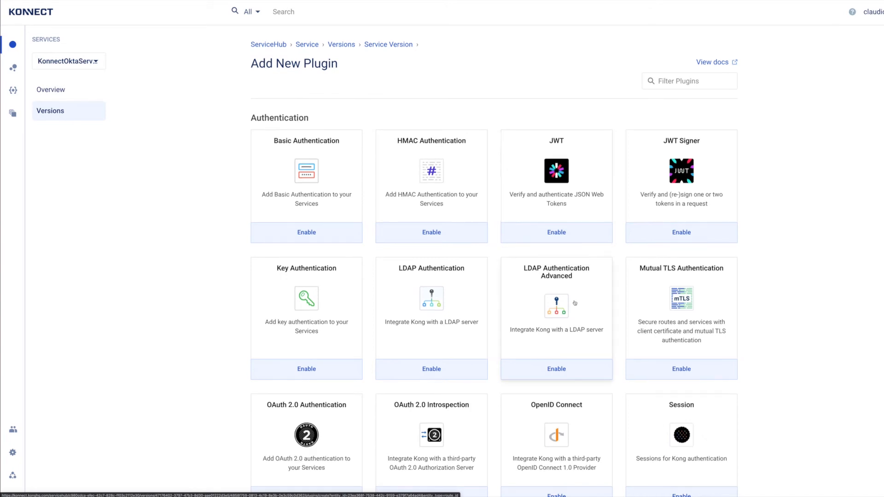
Enable the OpenID Connect plugin and enter Client Id 0oa2tgf8nwIdH3qKf4x7.
{"action": "scroll", "scroll_direction": "down", "scroll_amount": 3}
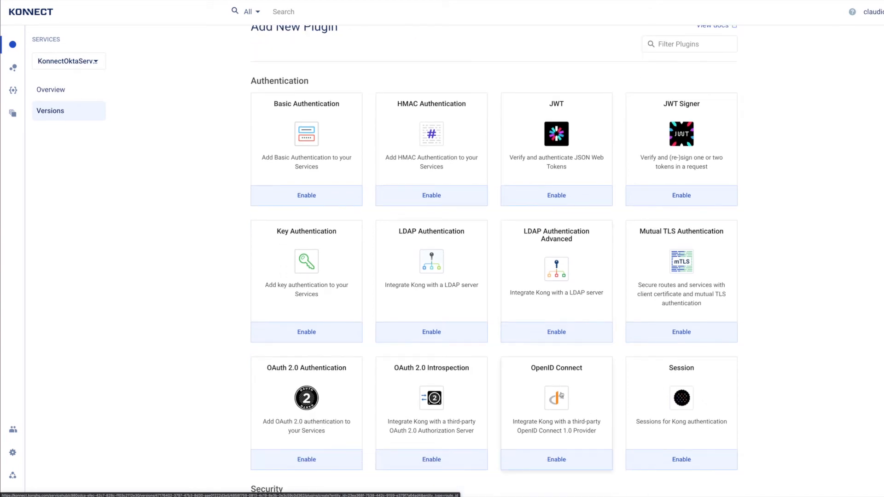
{"action": "left_click", "coordinate": [556, 460]}
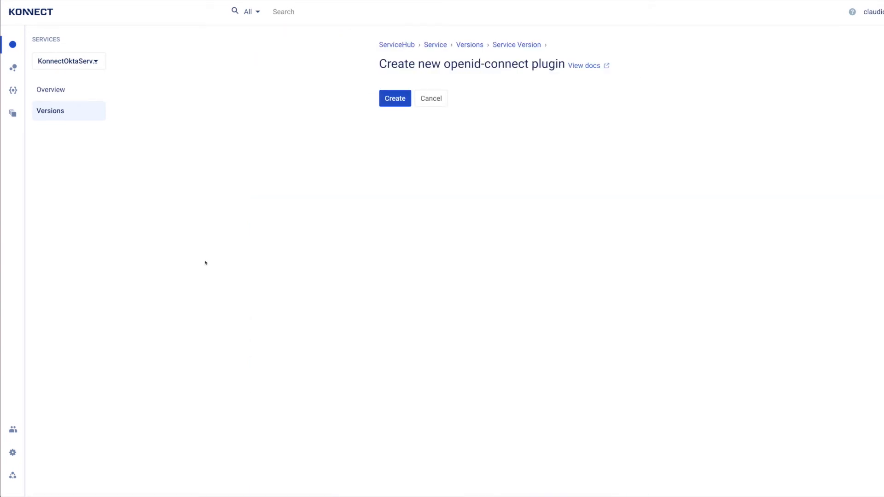
{"action": "left_click", "coordinate": [395, 99]}
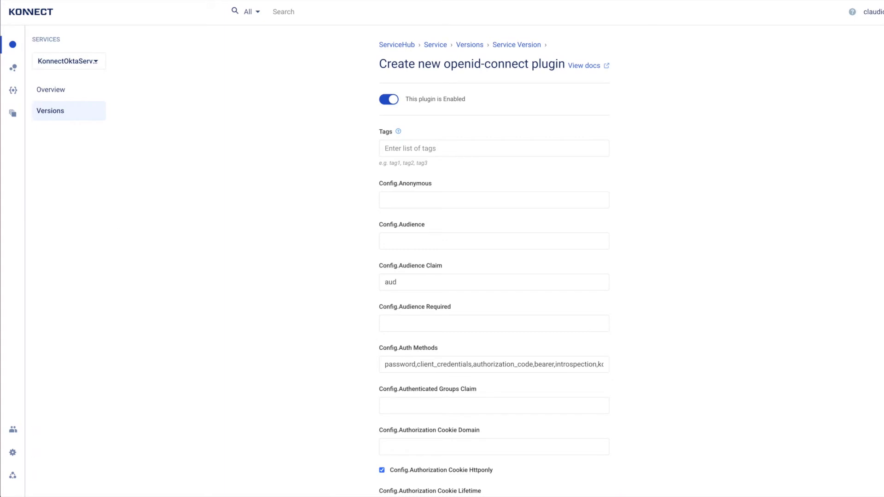
{"action": "mouse_move", "coordinate": [231, 119]}
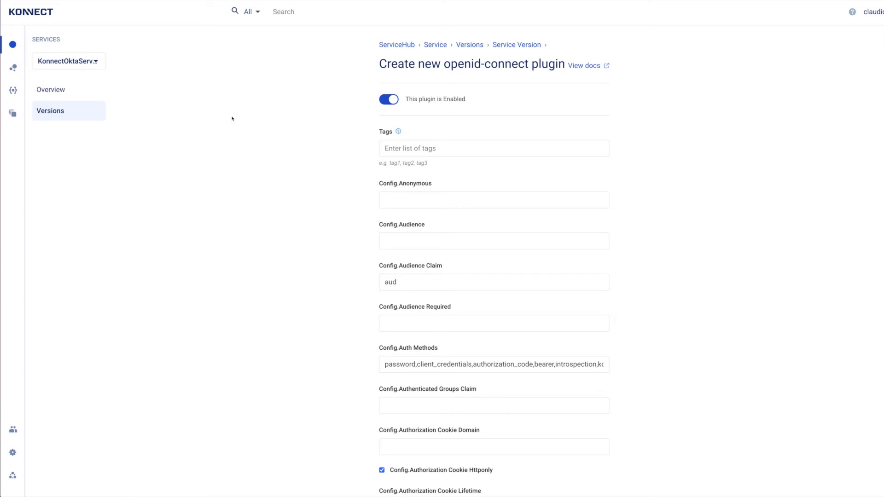
{"action": "scroll", "scroll_direction": "down", "scroll_amount": 3}
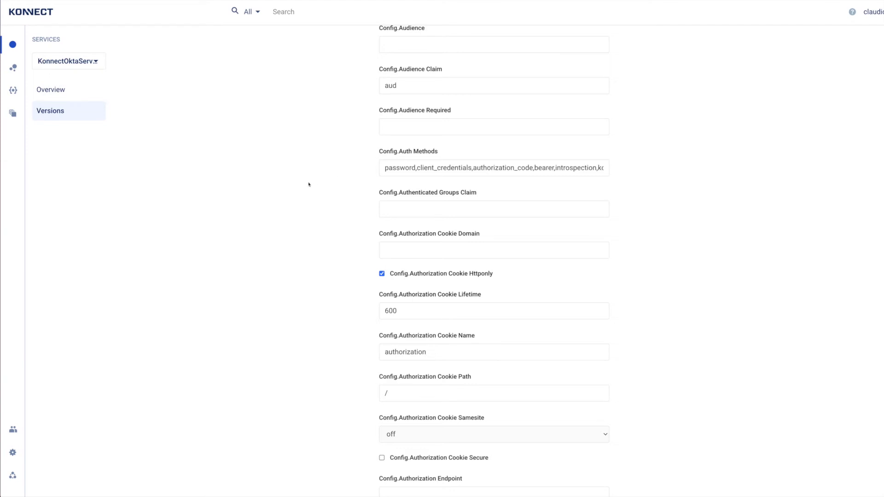
{"action": "double_click", "coordinate": [423, 167]}
{"action": "type", "text": "client id"}
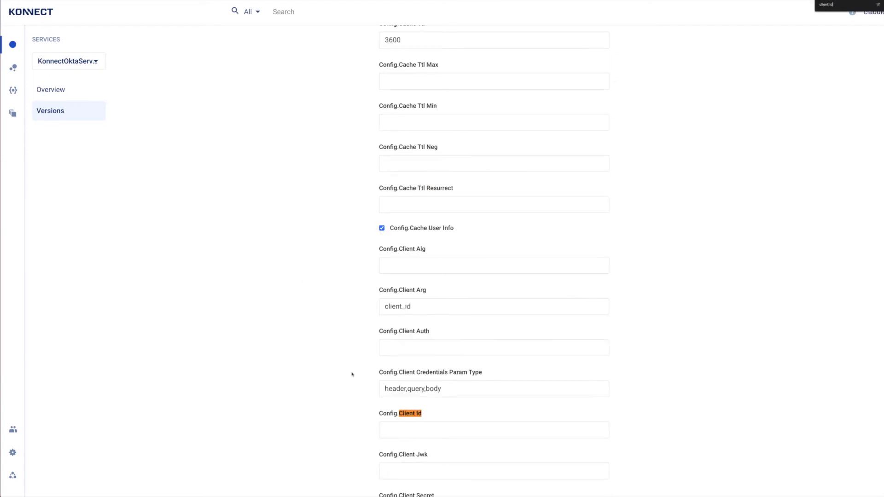
{"action": "type", "text": "0oa2tgf8nwIdH3qKf4x7"}
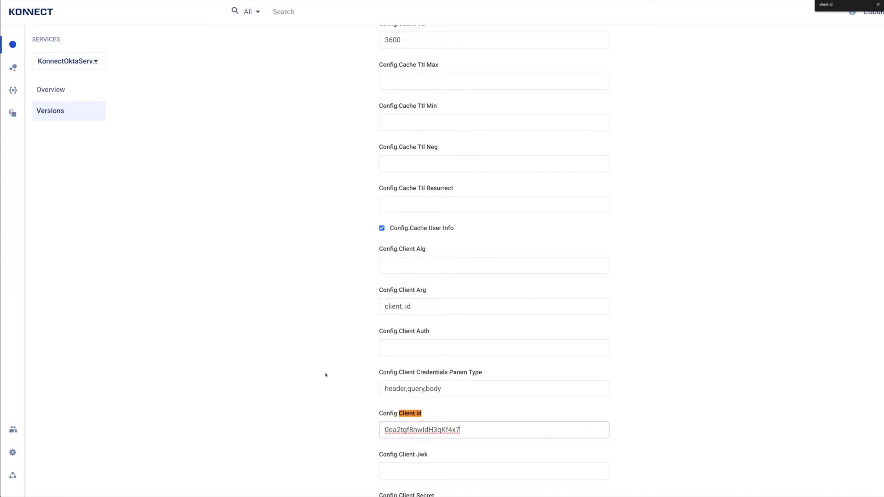
{"action": "scroll", "scroll_direction": "down", "scroll_amount": 3}
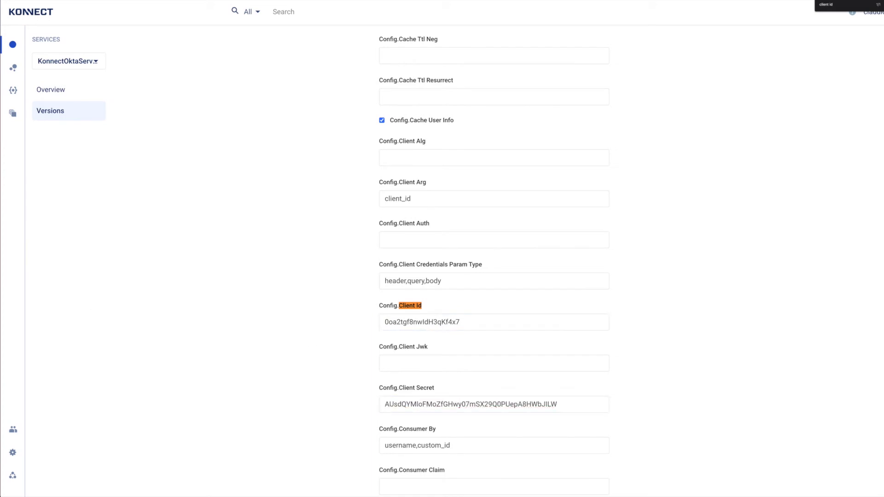
{"action": "left_click", "coordinate": [493, 404]}
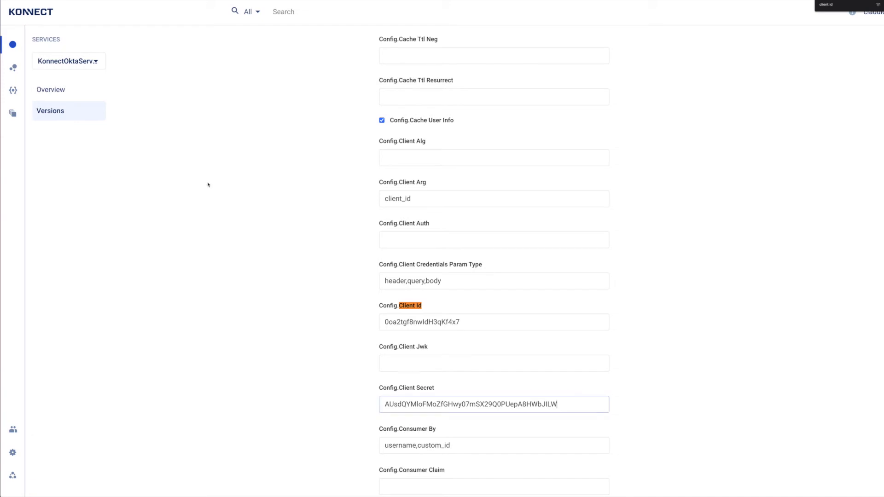
{"action": "scroll", "scroll_direction": "down", "scroll_amount": 3}
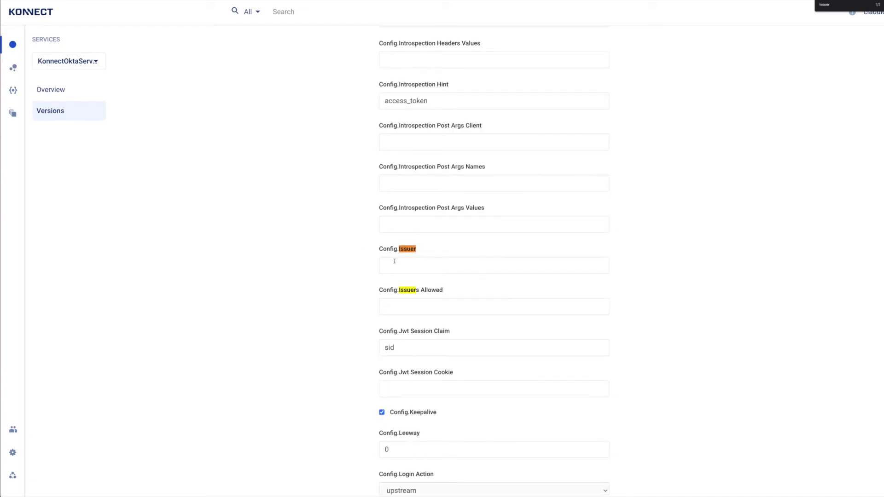
{"action": "type", "text": "https://dev-569005.okta.com/oauth2/default"}
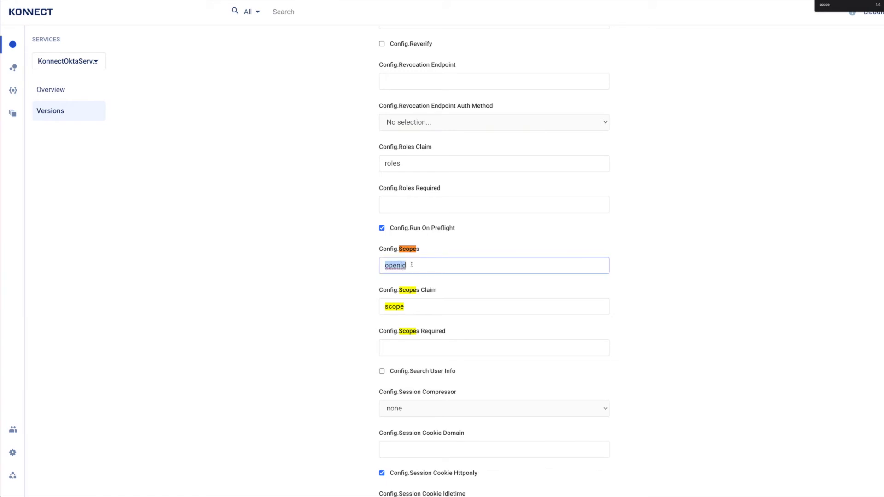
{"action": "type", "text": "scope1"}
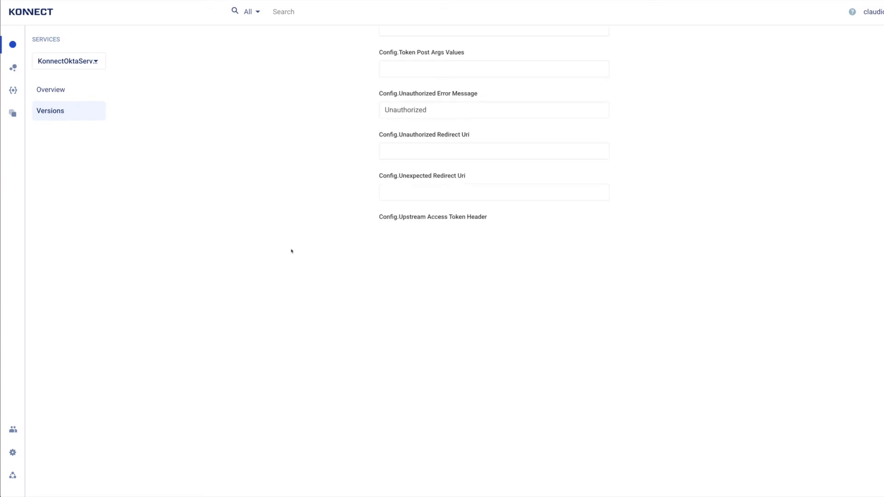
{"action": "scroll", "scroll_direction": "down", "scroll_amount": 3}
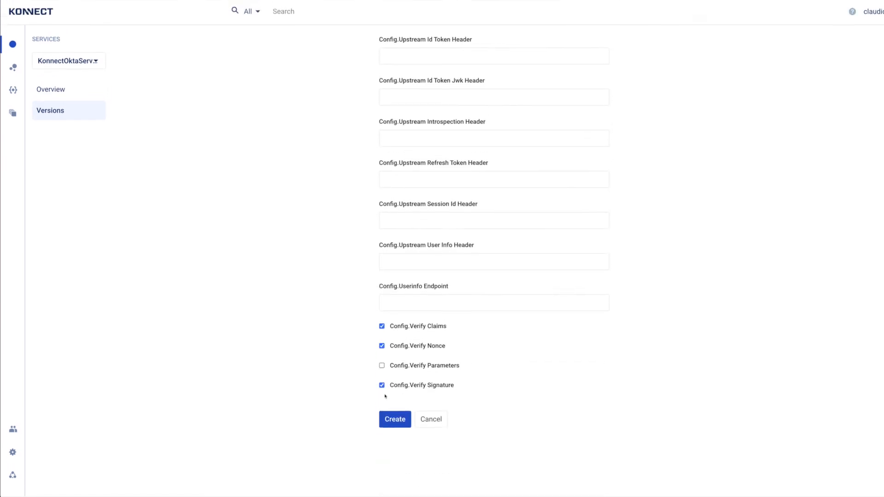
Create the openid-connect plugin so ClientCredentialsRoute lists one plugin.
{"action": "left_click", "coordinate": [395, 420]}
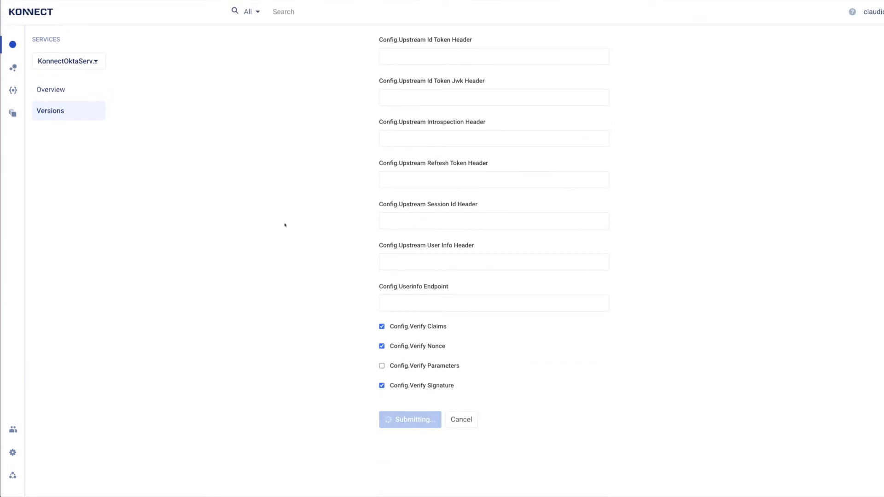
{"action": "left_click", "coordinate": [410, 420]}
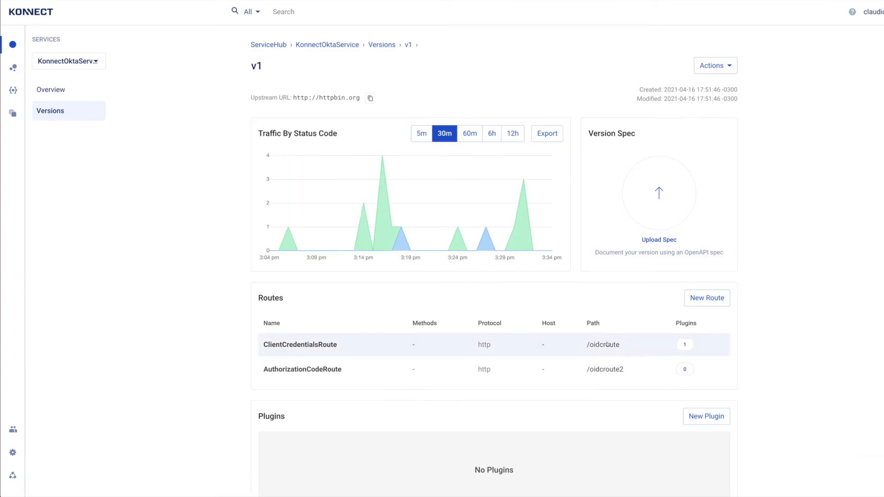
{"action": "mouse_move", "coordinate": [665, 338]}
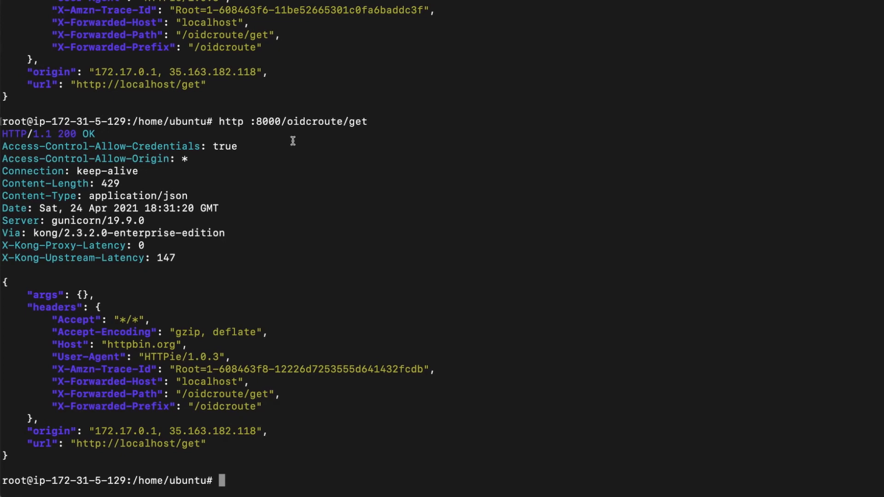
Run http :8000/oidcroute/get and select the Bearer token from the upstream Authorization header.
{"action": "type", "text": "http :8000/oidcroute/get"}
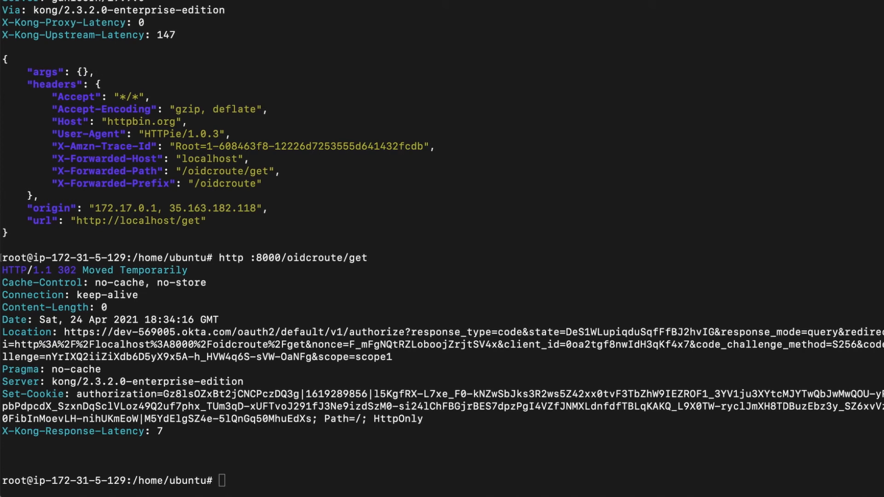
{"action": "mouse_move", "coordinate": [71, 169]}
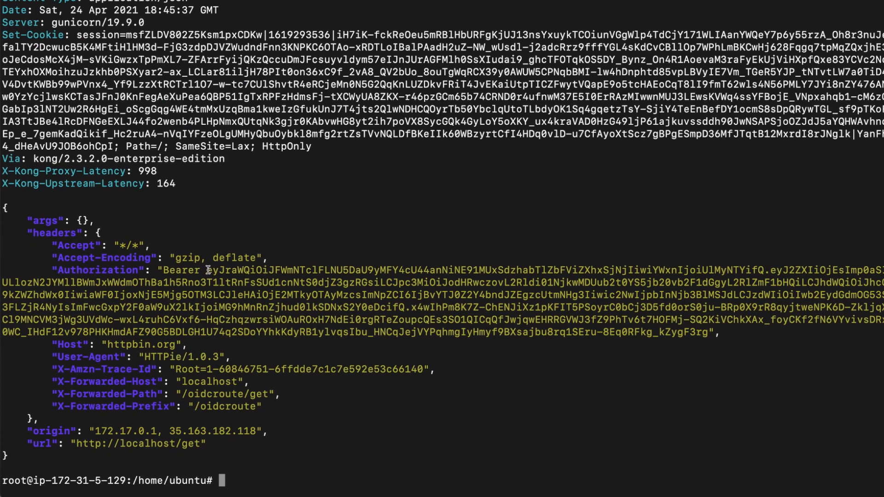
{"action": "left_click_drag", "start_coordinate": [208, 269], "coordinate": [704, 331]}
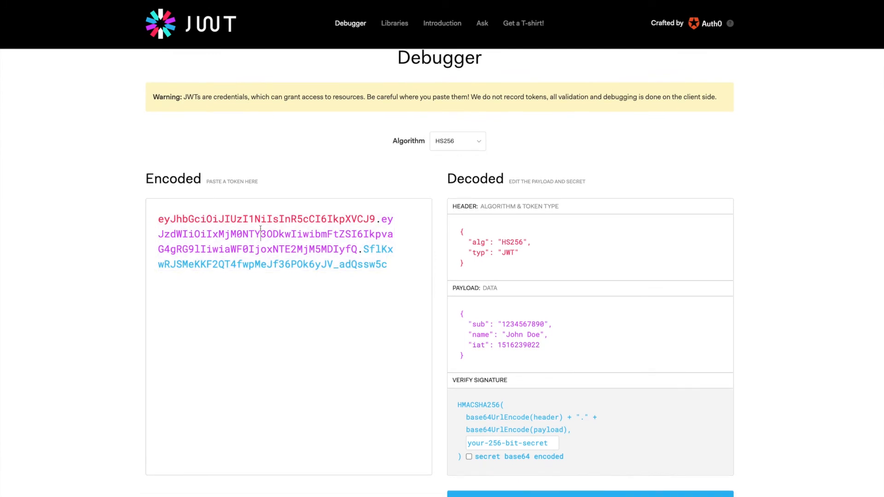
Decode the token on jwt.io showing the Okta issuer and scope1, then return to ClientCredentialsRoute.
{"action": "left_click", "coordinate": [457, 140]}
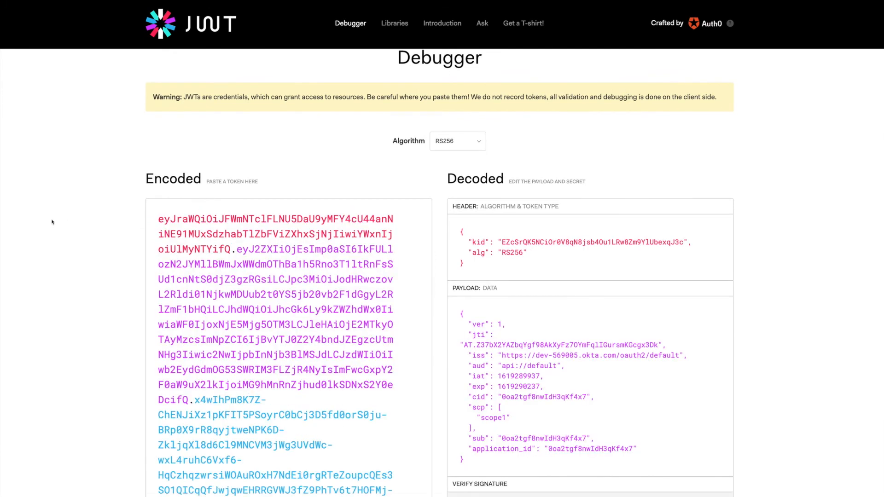
{"action": "scroll", "scroll_direction": "down", "scroll_amount": 3}
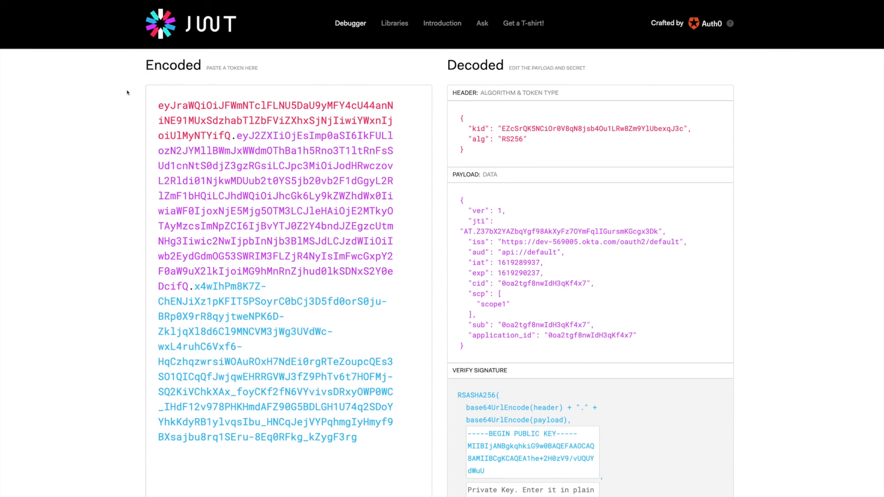
{"action": "left_click", "coordinate": [358, 436]}
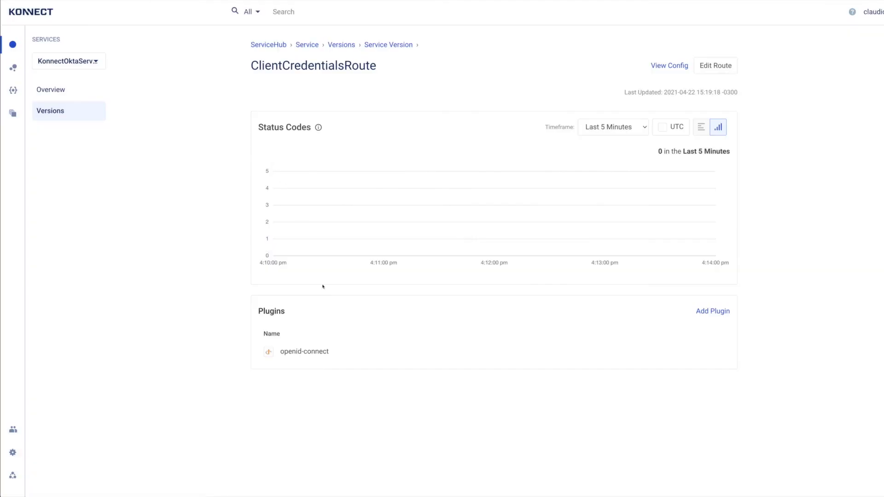
Bring up the openid-connect plugin on ClientCredentialsRoute in edit mode.
{"action": "left_click", "coordinate": [305, 351]}
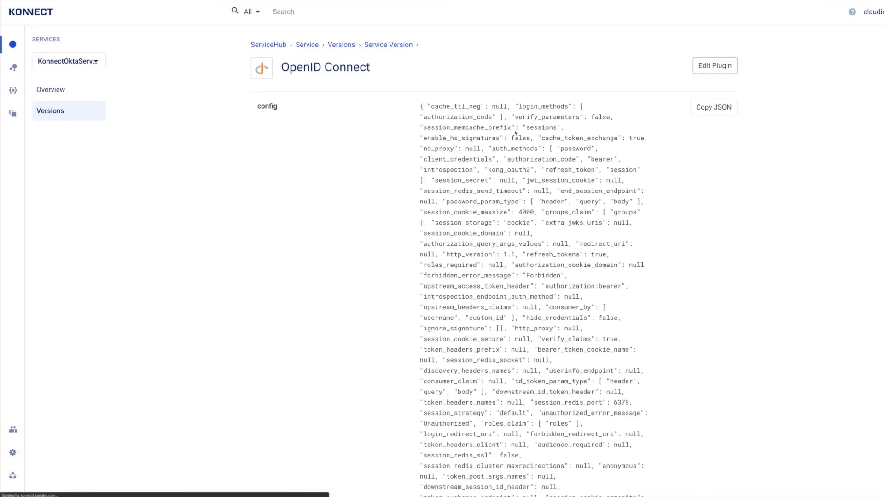
{"action": "left_click", "coordinate": [714, 65]}
{"action": "type", "text": "upstream hea"}
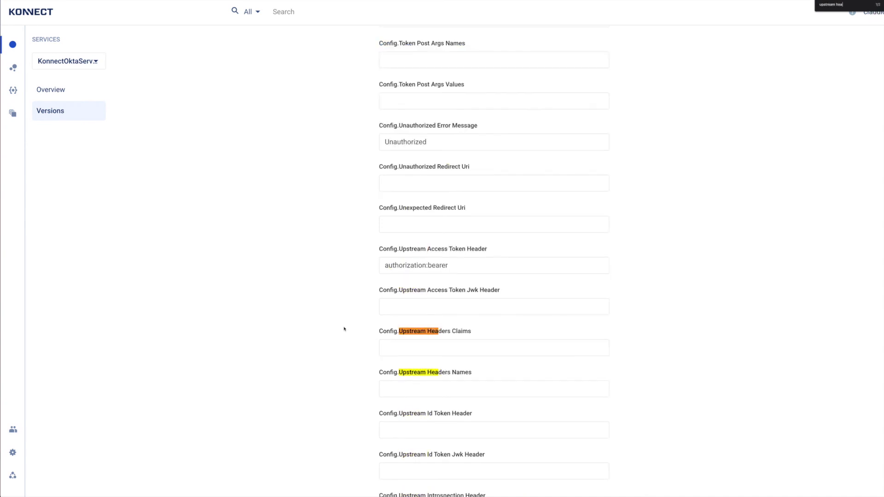
Map upstream claim iss to header Issuer-Header and confirm the plugin update.
{"action": "left_click", "coordinate": [494, 348]}
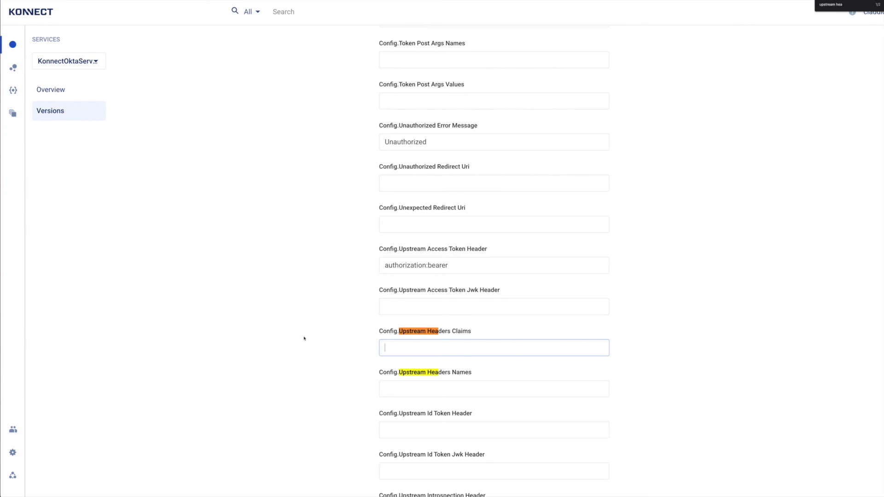
{"action": "type", "text": "iss"}
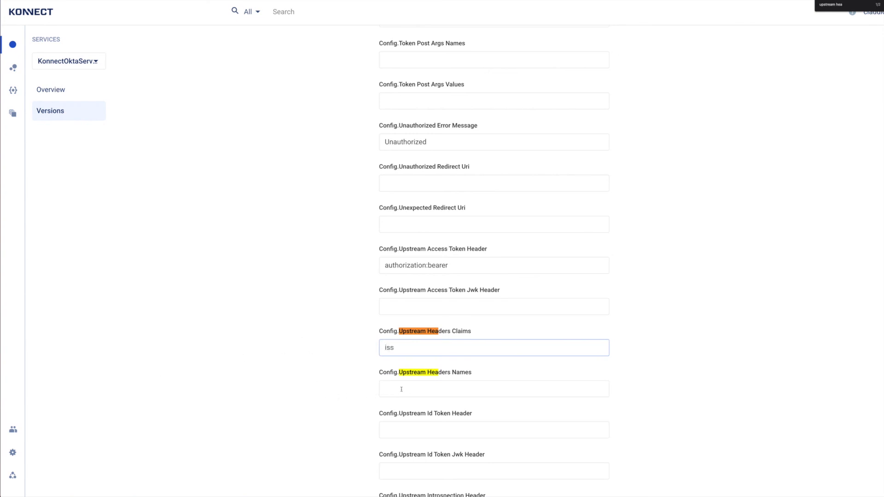
{"action": "left_click", "coordinate": [494, 389]}
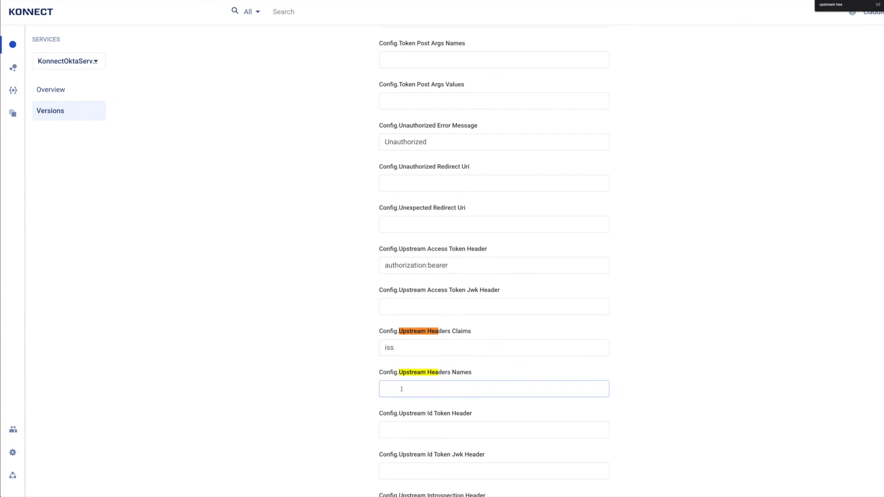
{"action": "type", "text": "Issuer_He"}
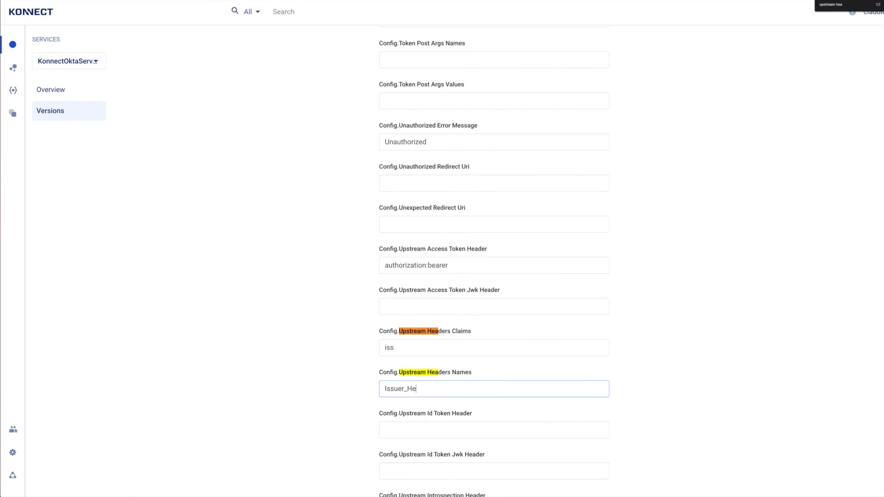
{"action": "scroll", "scroll_direction": "down", "scroll_amount": 3}
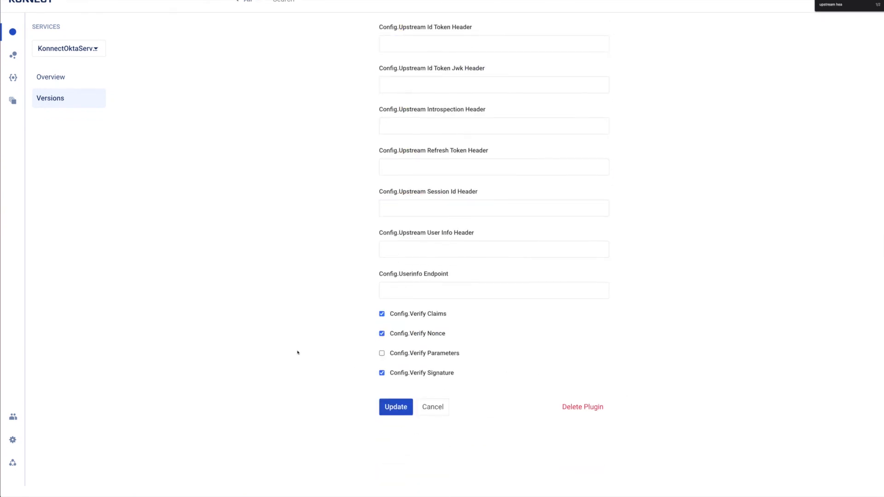
{"action": "left_click", "coordinate": [395, 408]}
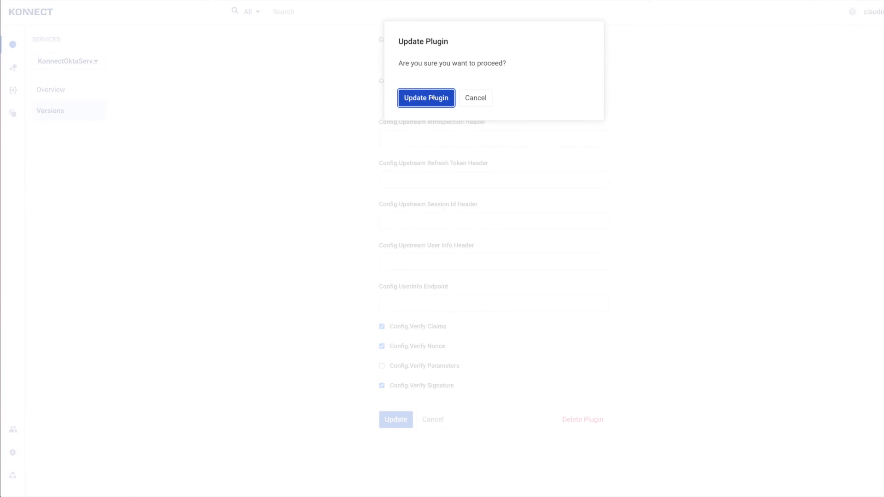
{"action": "left_click", "coordinate": [426, 98]}
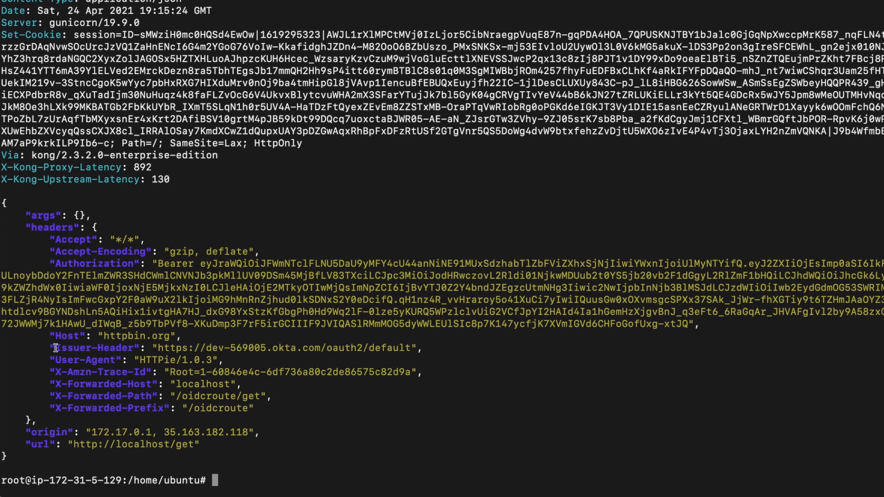
{"action": "triple_click", "coordinate": [226, 347]}
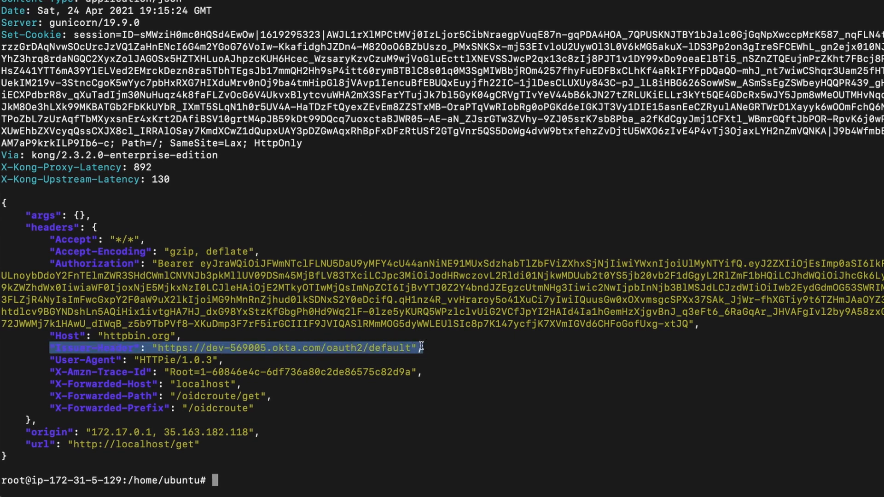